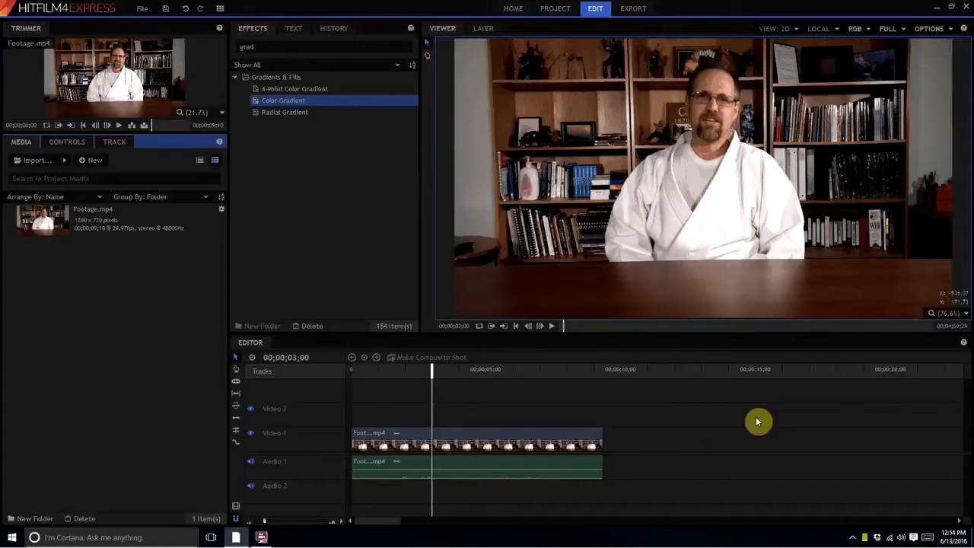
{"action": "mouse_move", "coordinate": [605, 296]}
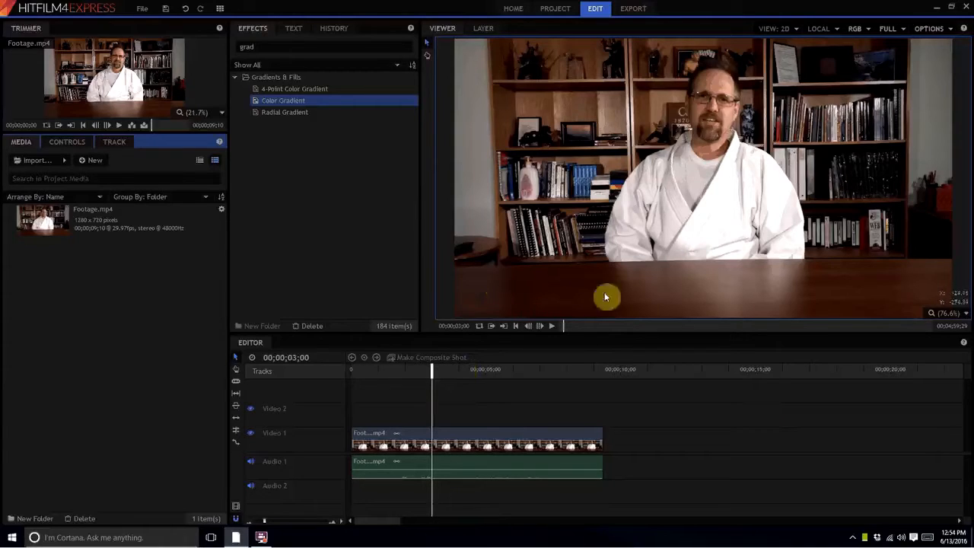
{"action": "mouse_move", "coordinate": [95, 160]}
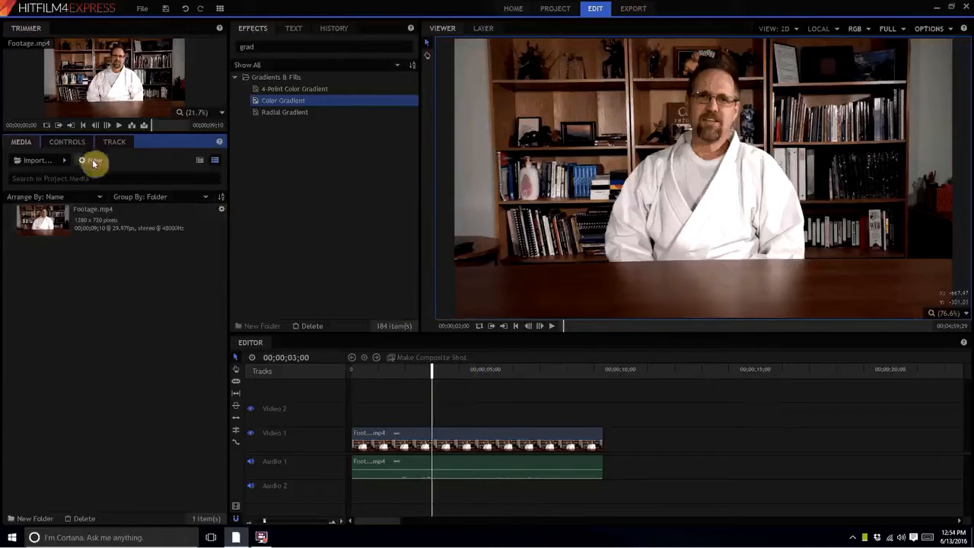
Create a new composite shot named 'Lower Third' from the Media panel and confirm it.
{"action": "left_click", "coordinate": [94, 160]}
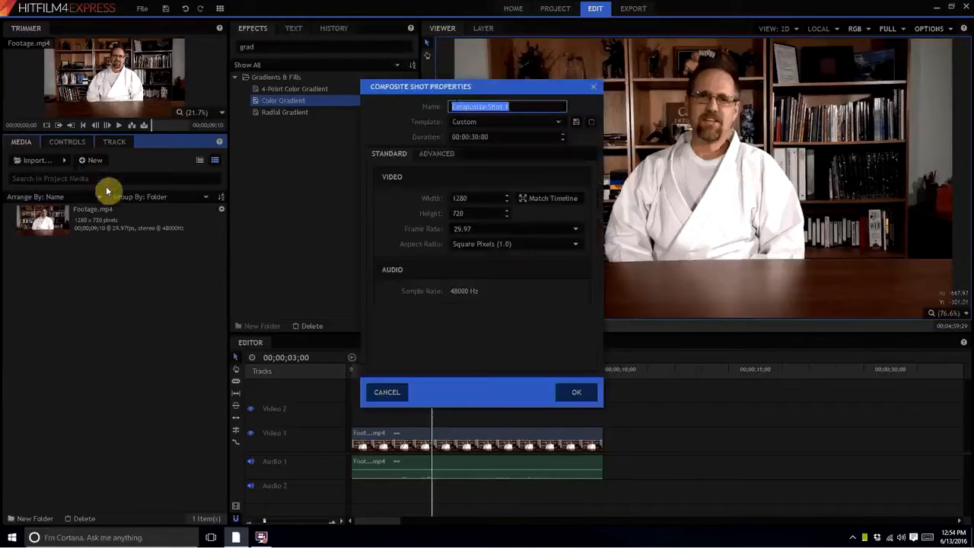
{"action": "type", "text": "Lower"}
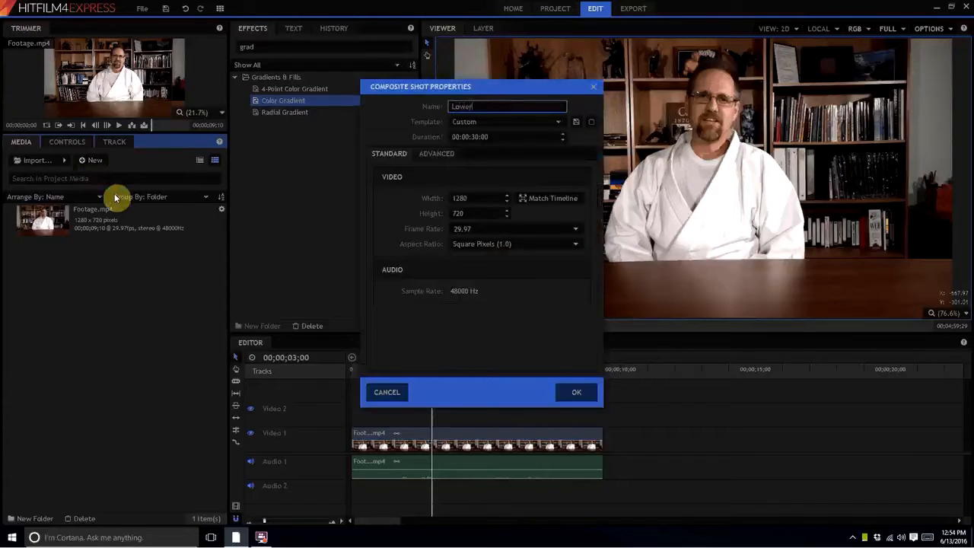
{"action": "type", "text": "Third"}
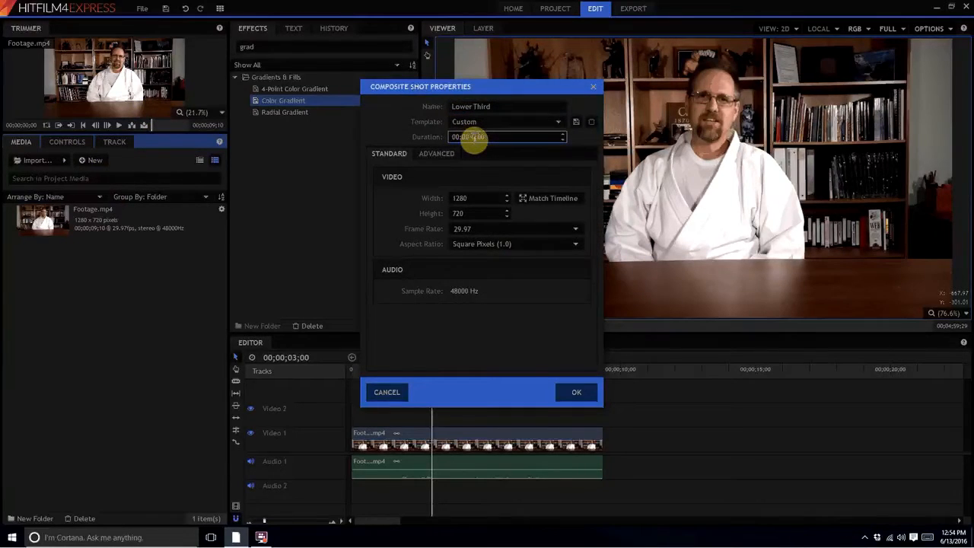
{"action": "left_click", "coordinate": [576, 393]}
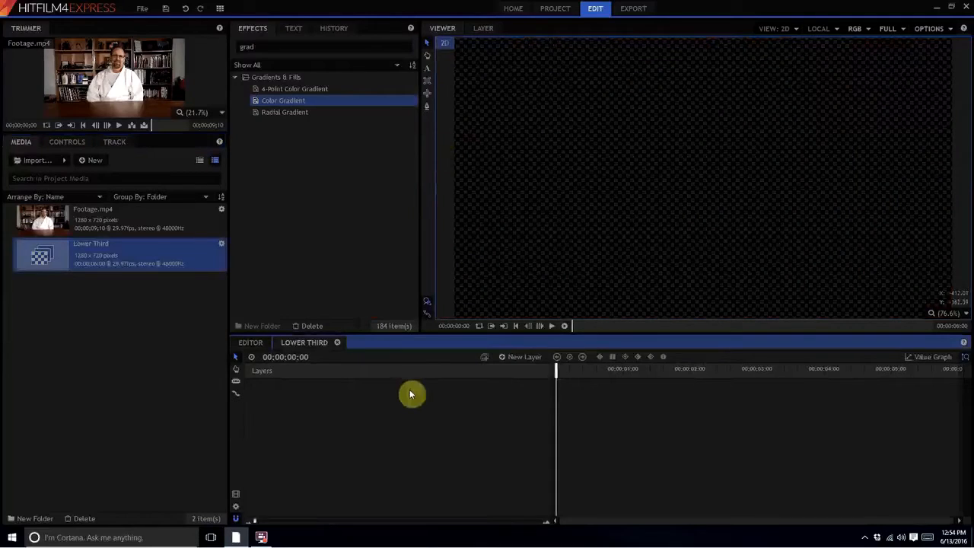
{"action": "mouse_move", "coordinate": [426, 70]}
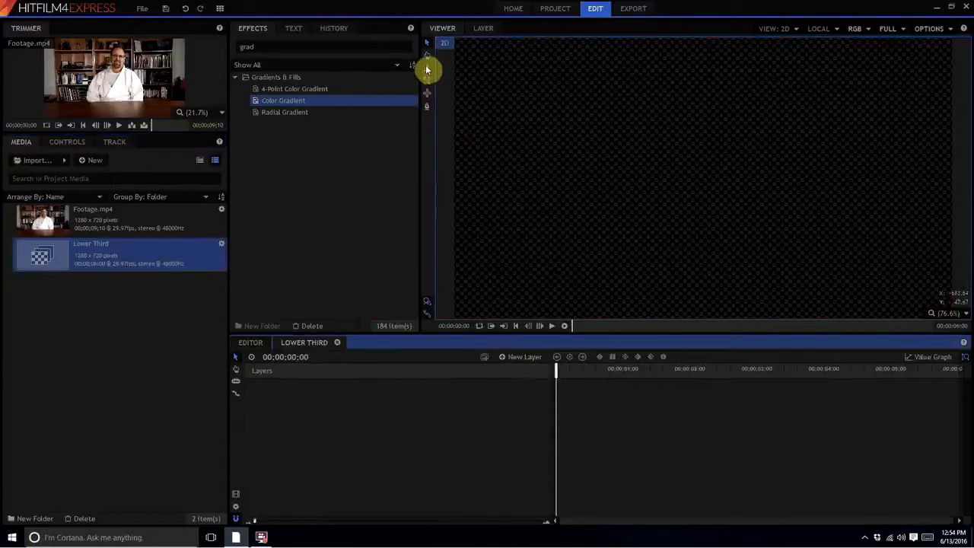
{"action": "mouse_move", "coordinate": [460, 251]}
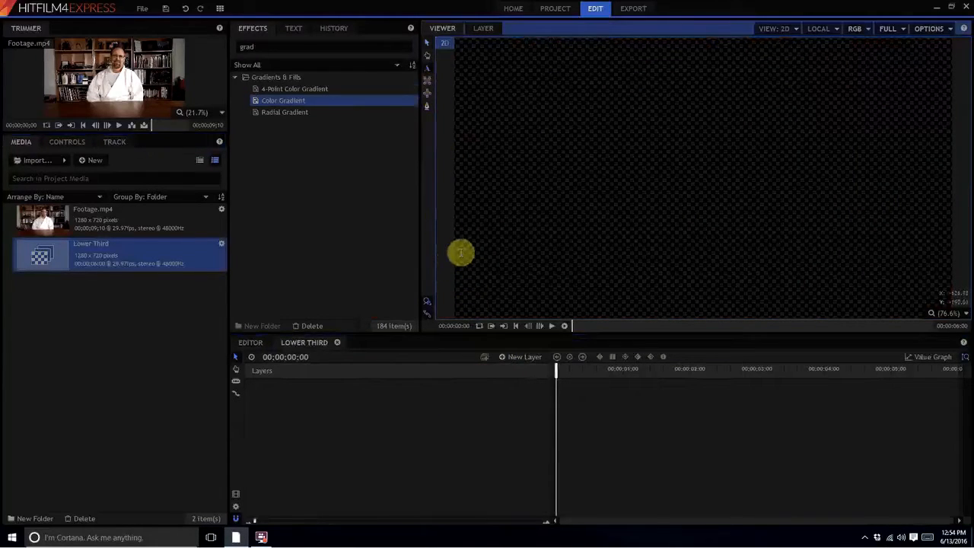
Add a bottom text box reading 'Jay Haynes - Owner / Chief Instructor' and 'Family Karate Center - Colorado Springs, CO'.
{"action": "left_click_drag", "start_coordinate": [460, 253], "coordinate": [873, 298]}
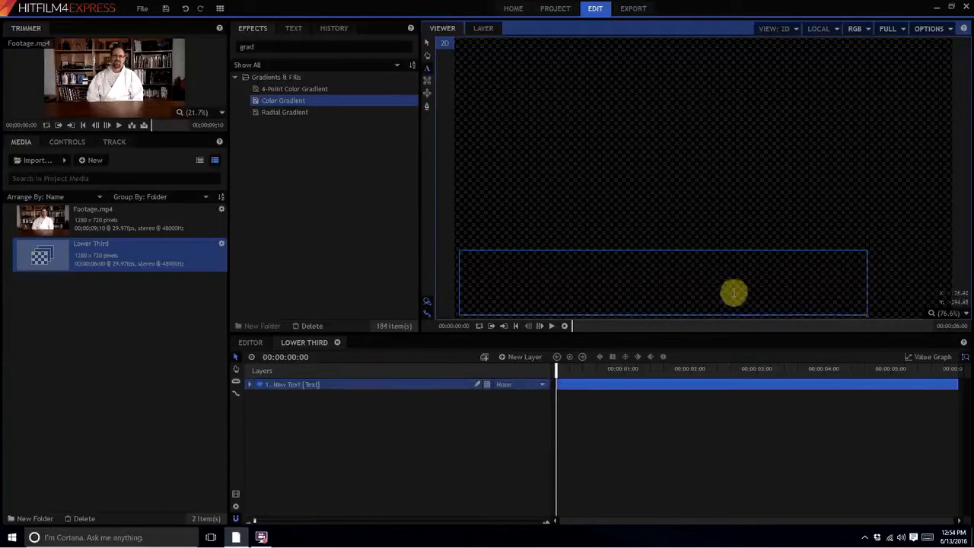
{"action": "type", "text": "Jay Haynes"}
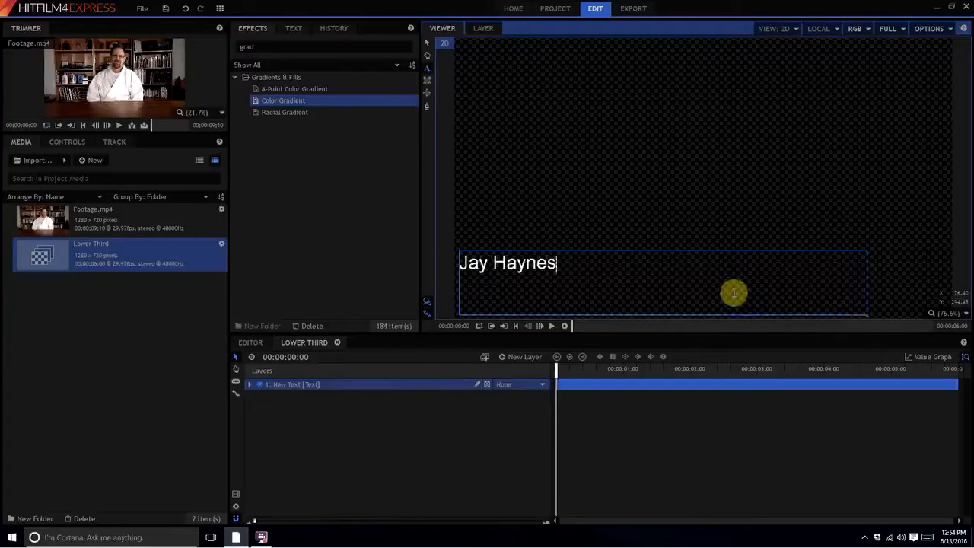
{"action": "type", "text": "- Ow"}
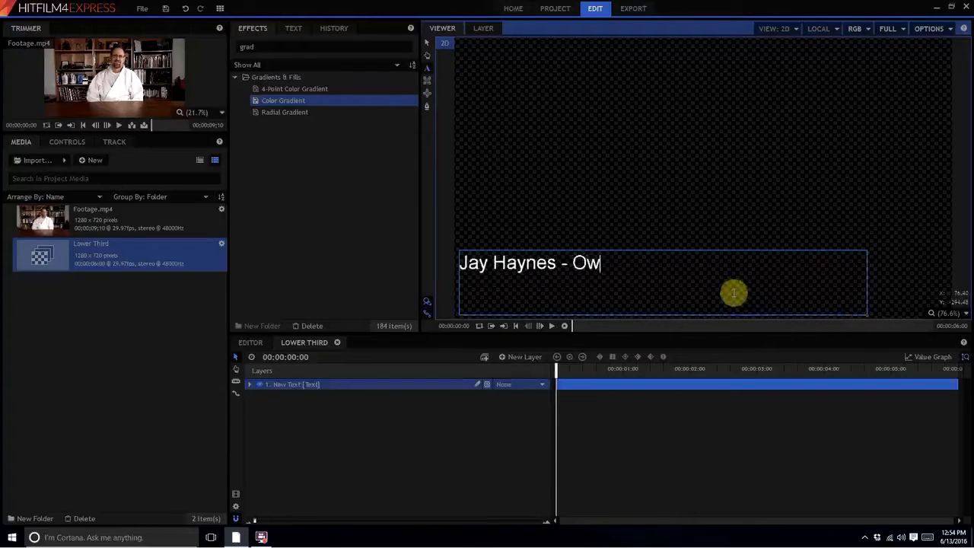
{"action": "type", "text": "ner /"}
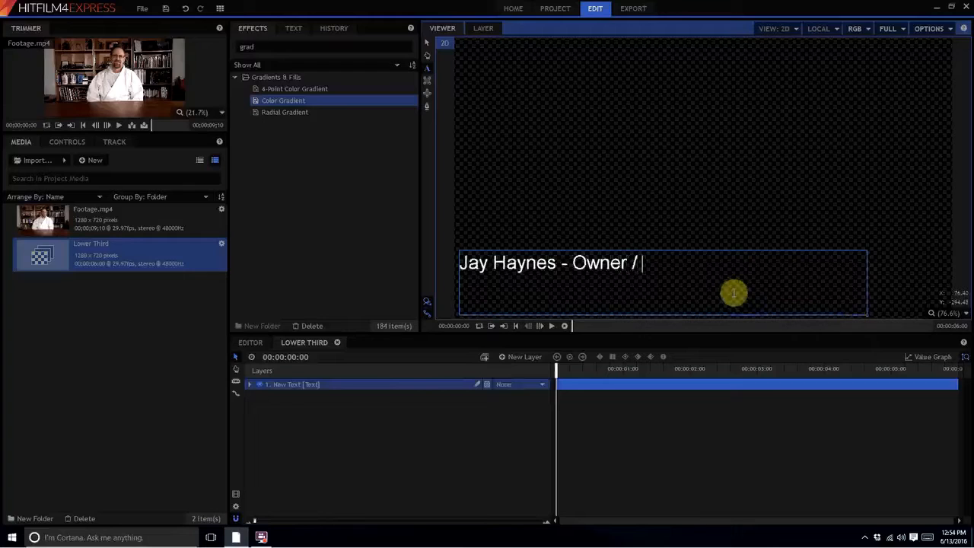
{"action": "type", "text": "Chief Instru"}
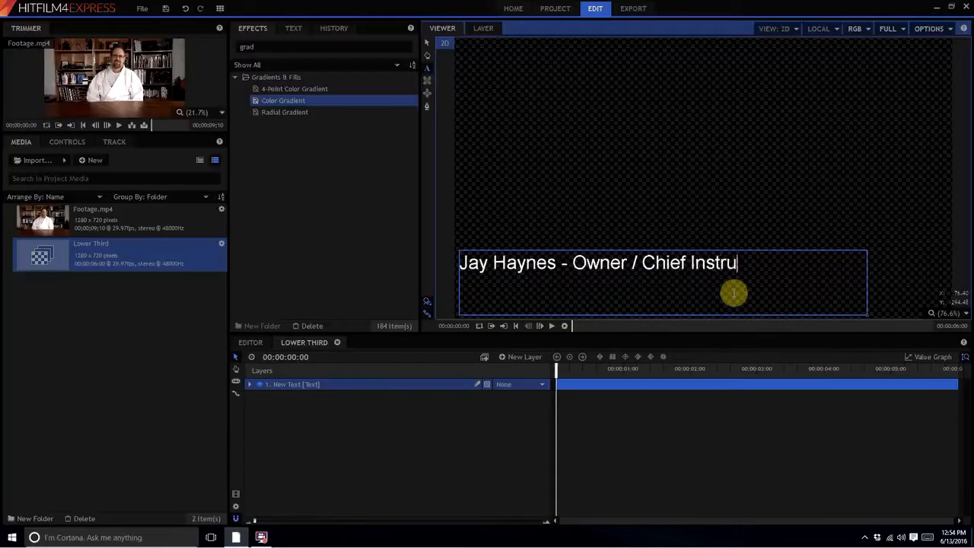
{"action": "type", "text": "ctor"}
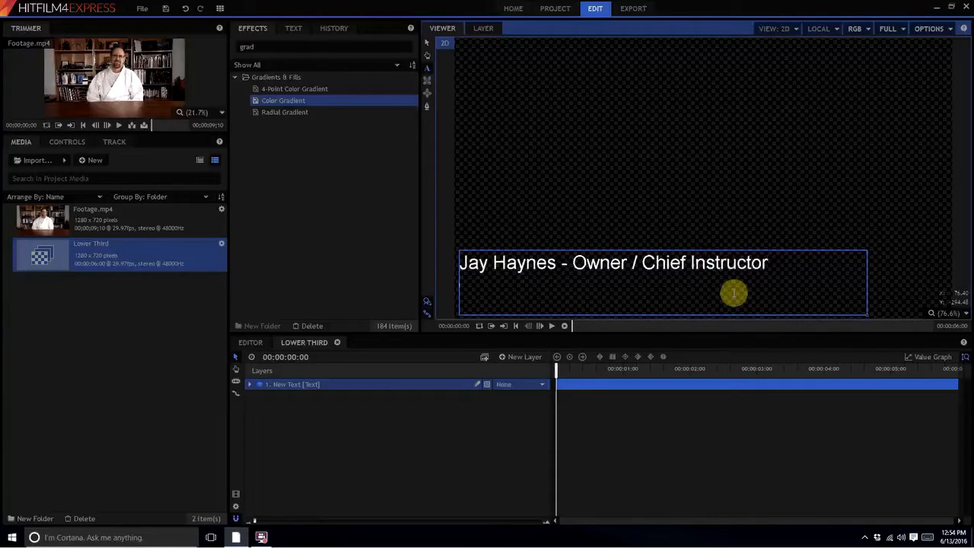
{"action": "type", "text": "Family Karate Center -"}
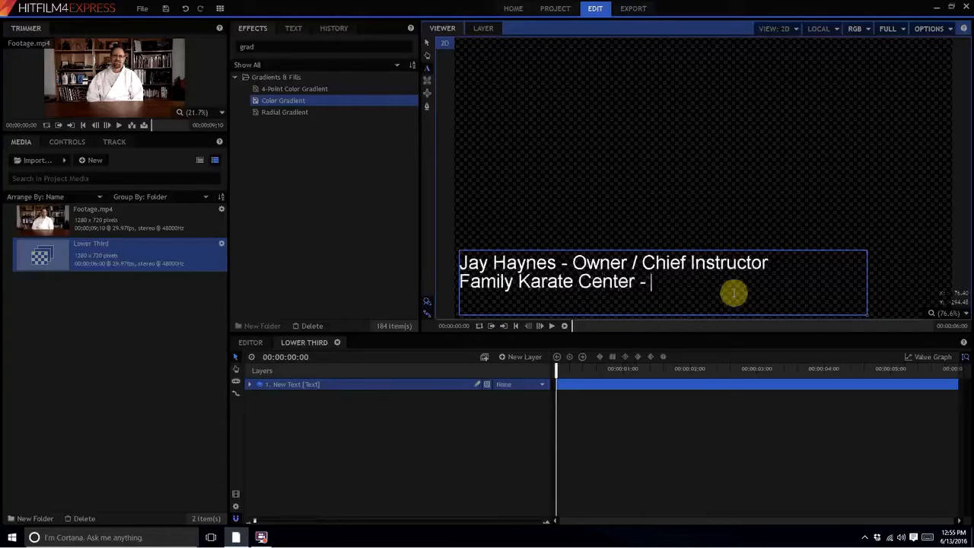
{"action": "type", "text": "Colorado S"}
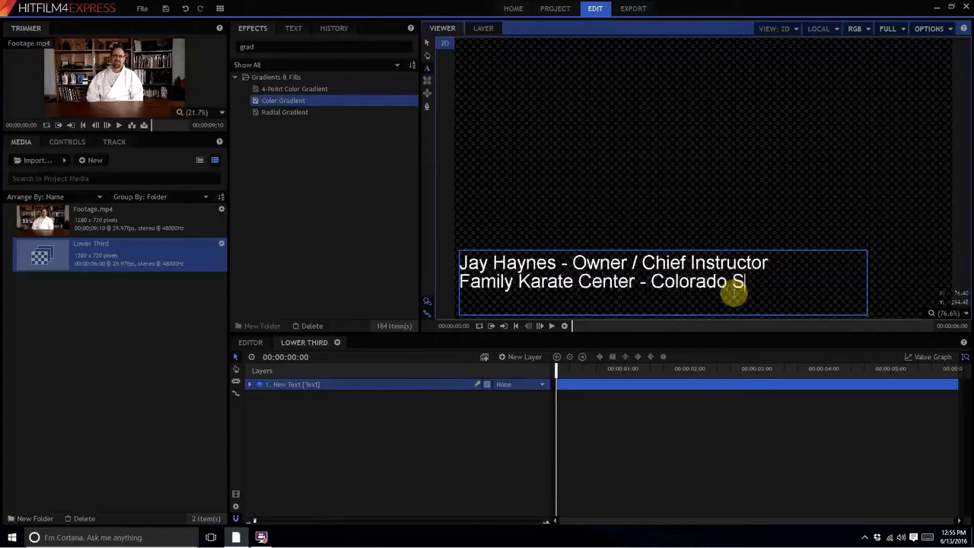
{"action": "type", "text": "prings,"}
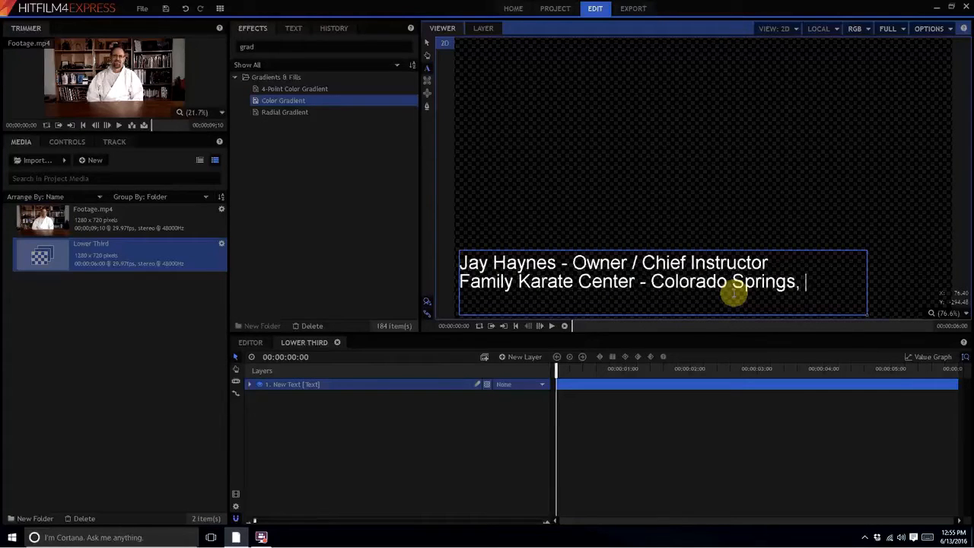
{"action": "type", "text": "CO"}
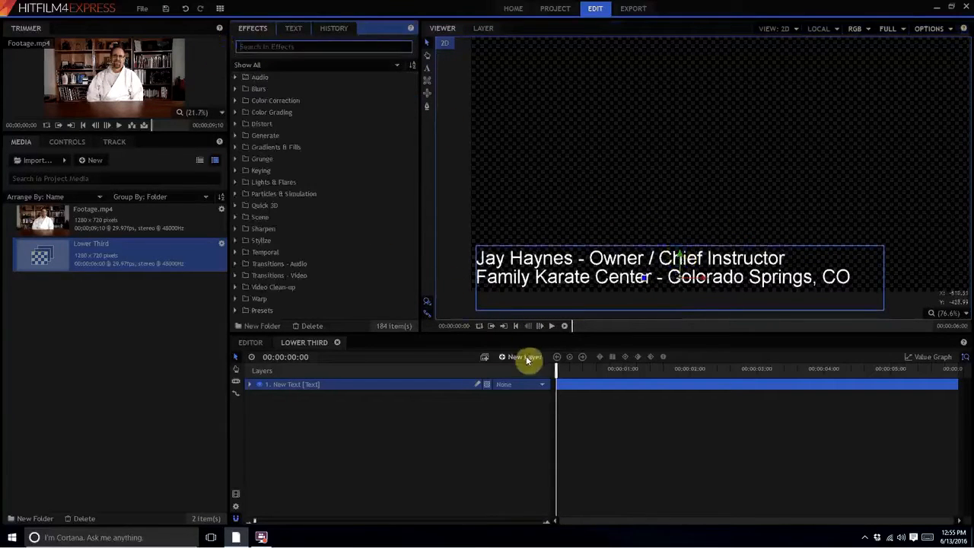
Add a new plane layer named 'BG' beneath the text layer.
{"action": "left_click", "coordinate": [523, 356]}
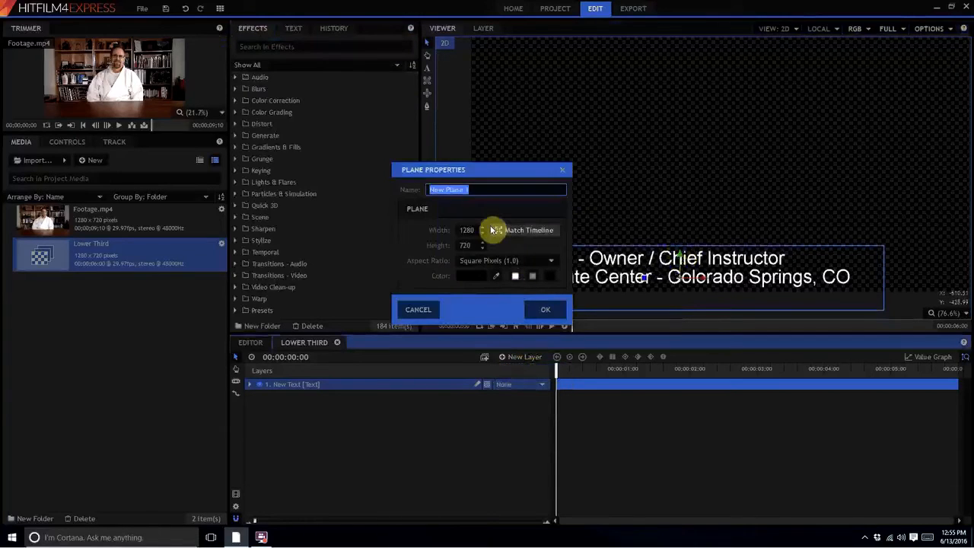
{"action": "type", "text": "BG"}
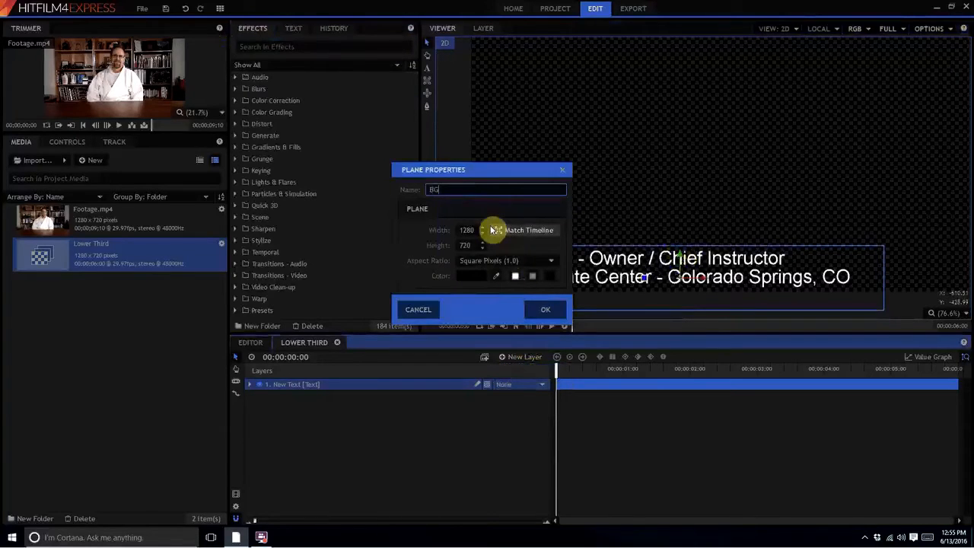
{"action": "left_click", "coordinate": [545, 309]}
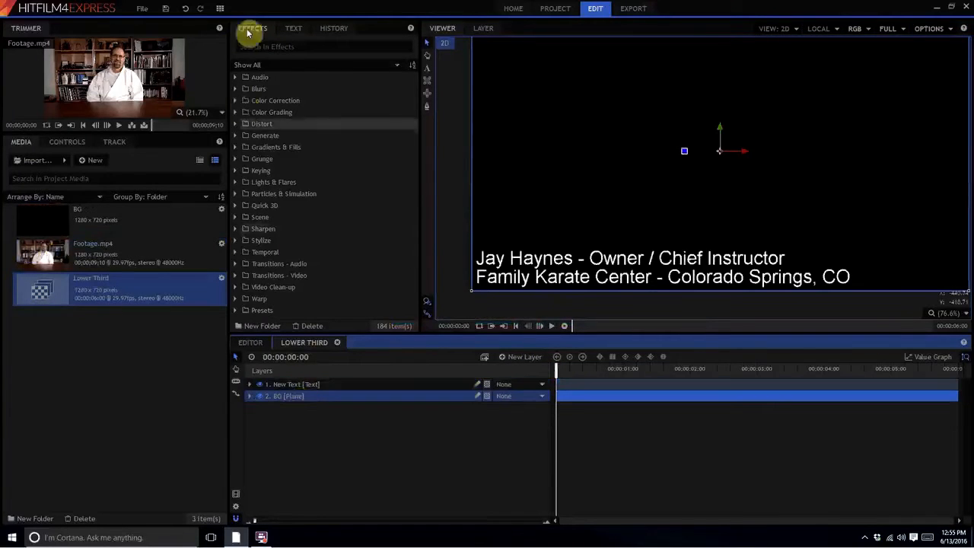
Apply a Color Gradient effect to BG with end colour pure blue (0,0,255), black to blue.
{"action": "type", "text": "BG"}
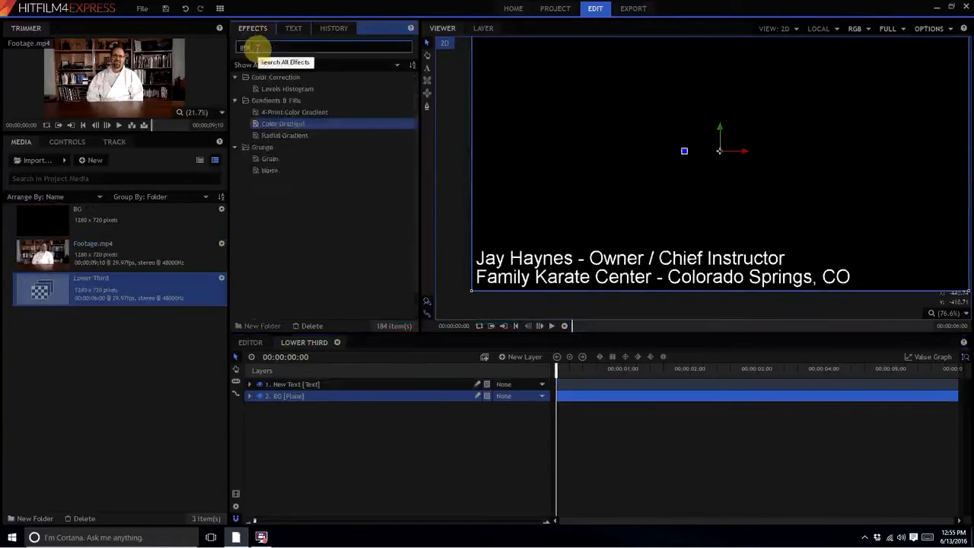
{"action": "type", "text": "grad"}
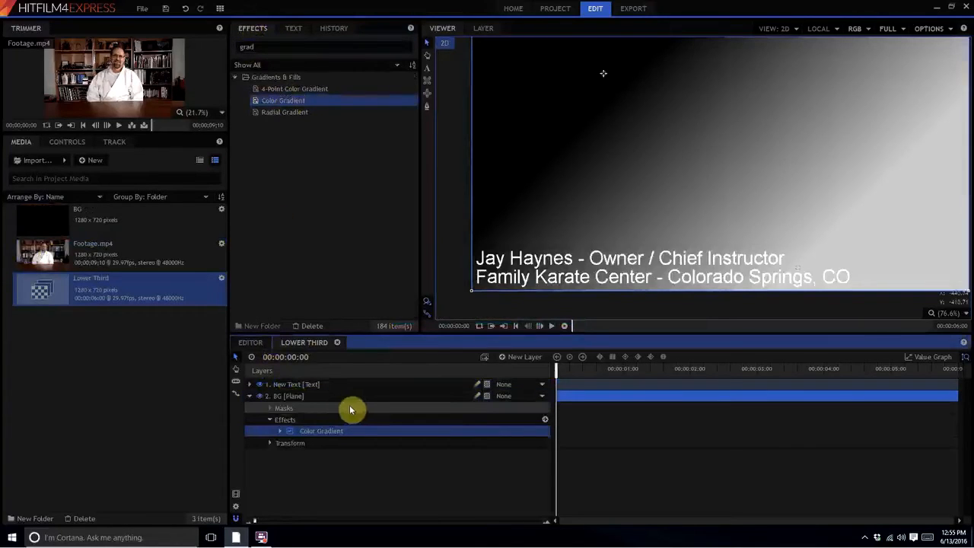
{"action": "left_click", "coordinate": [280, 431]}
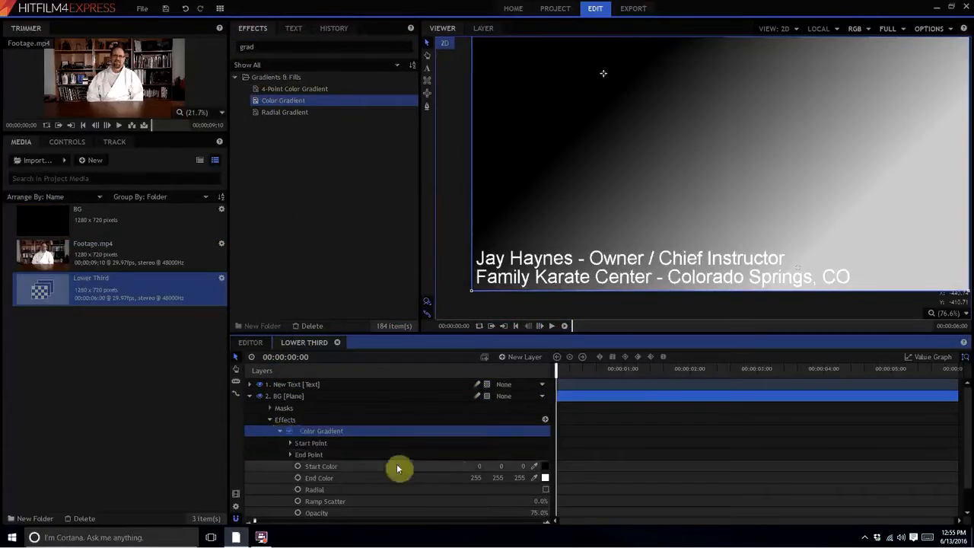
{"action": "left_click", "coordinate": [545, 477]}
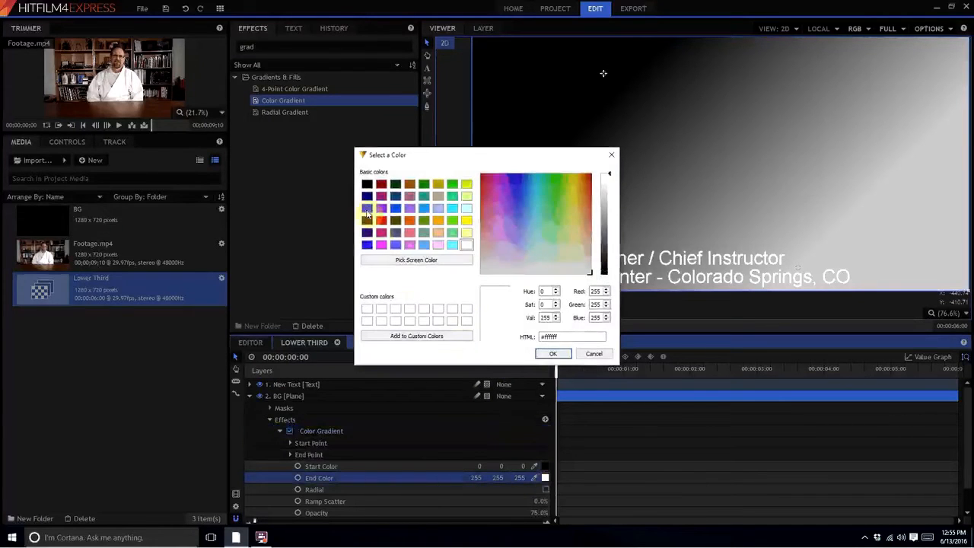
{"action": "left_click", "coordinate": [554, 353]}
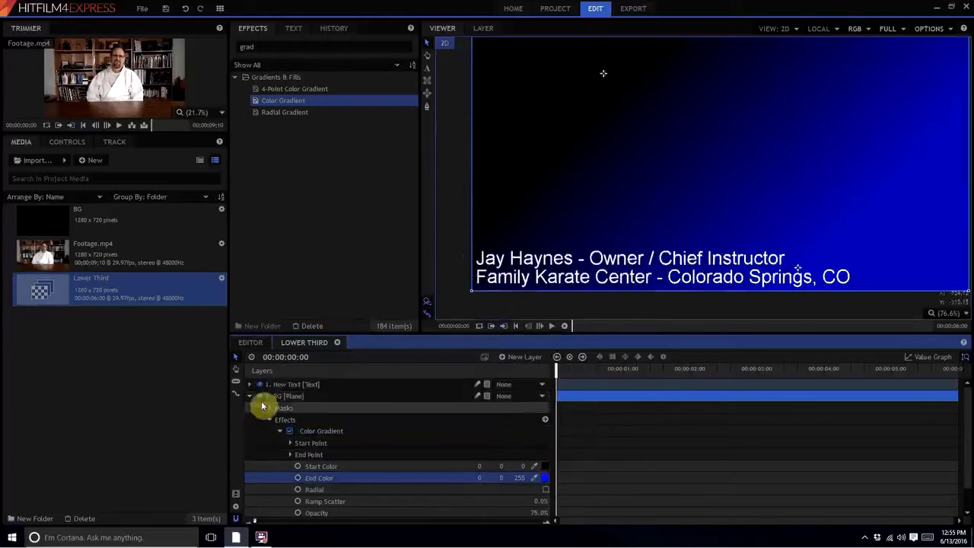
{"action": "left_click", "coordinate": [249, 395]}
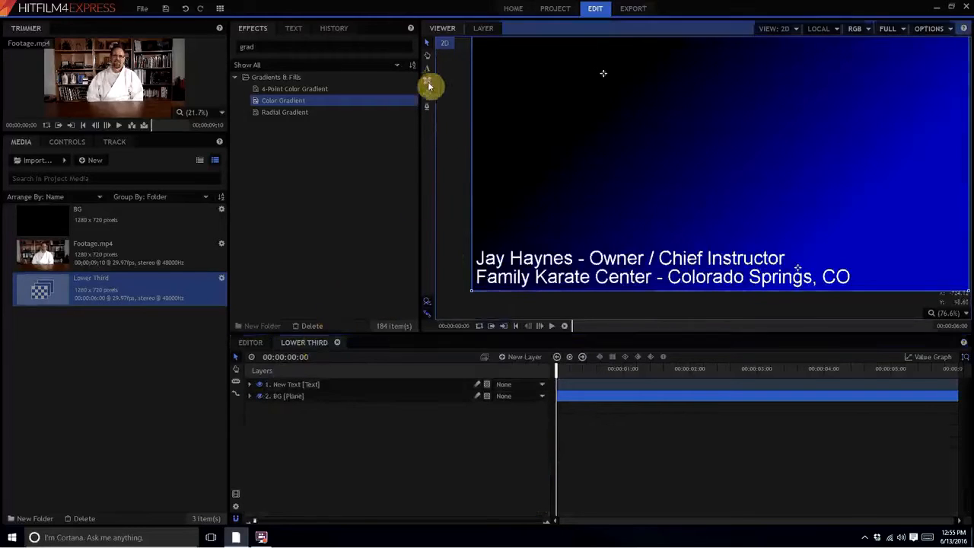
Mask the BG gradient to a rectangle sitting just behind the two text lines.
{"action": "left_click", "coordinate": [250, 396]}
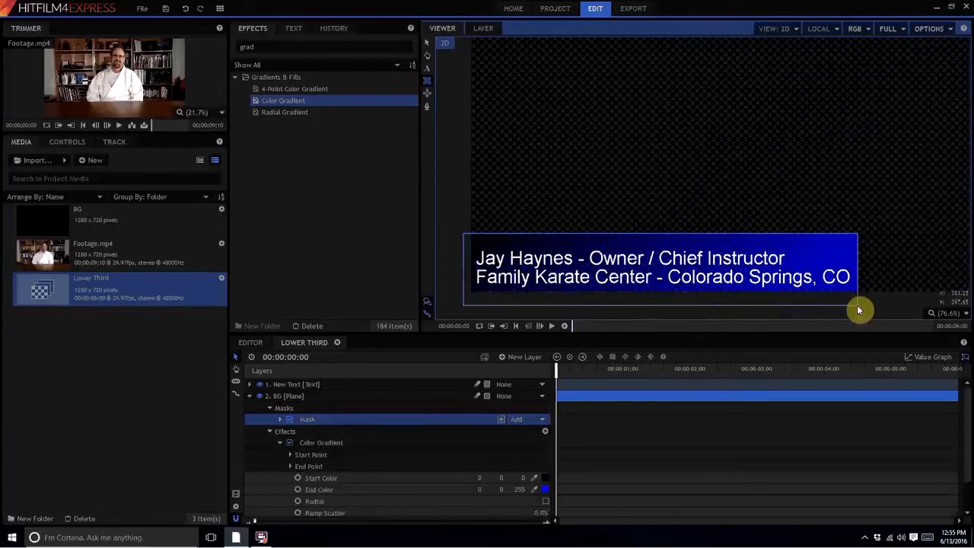
{"action": "mouse_move", "coordinate": [829, 350]}
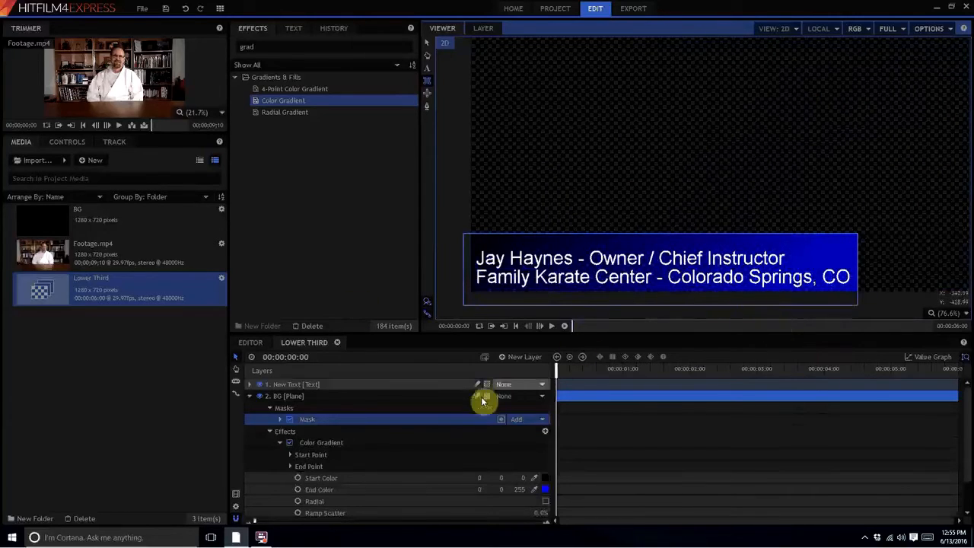
{"action": "left_click", "coordinate": [249, 396]}
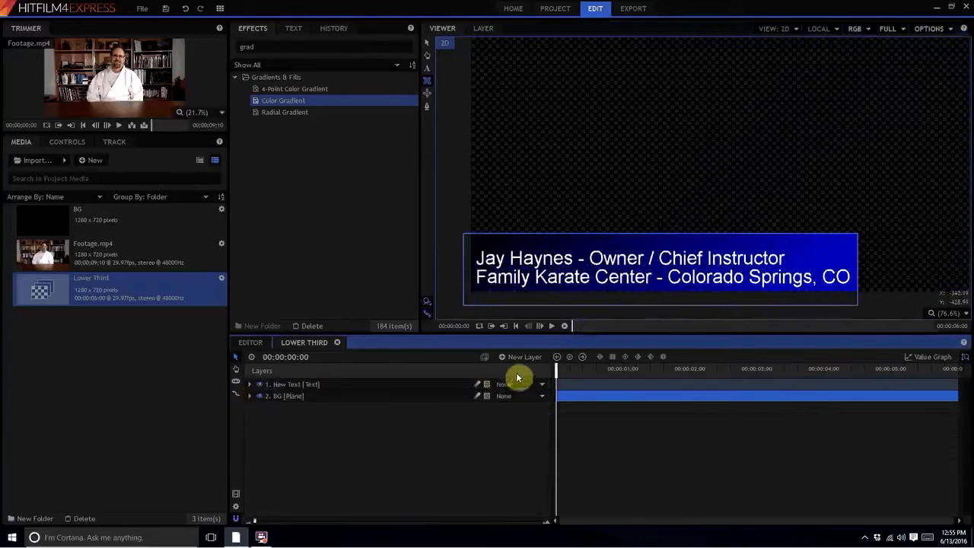
Add a point layer 'Position' parenting the text, with BG parented to the text, and reveal its Transform.
{"action": "left_click", "coordinate": [524, 356]}
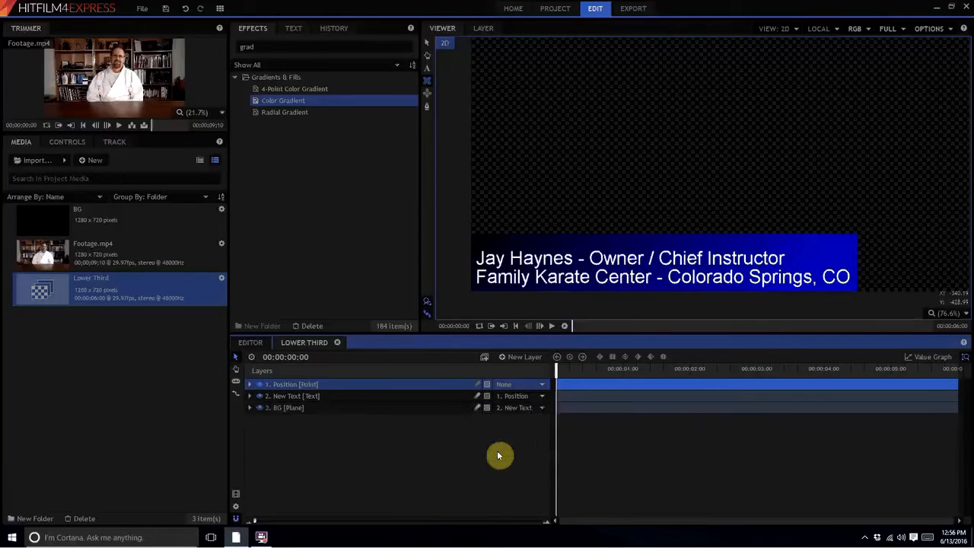
{"action": "left_click", "coordinate": [249, 384]}
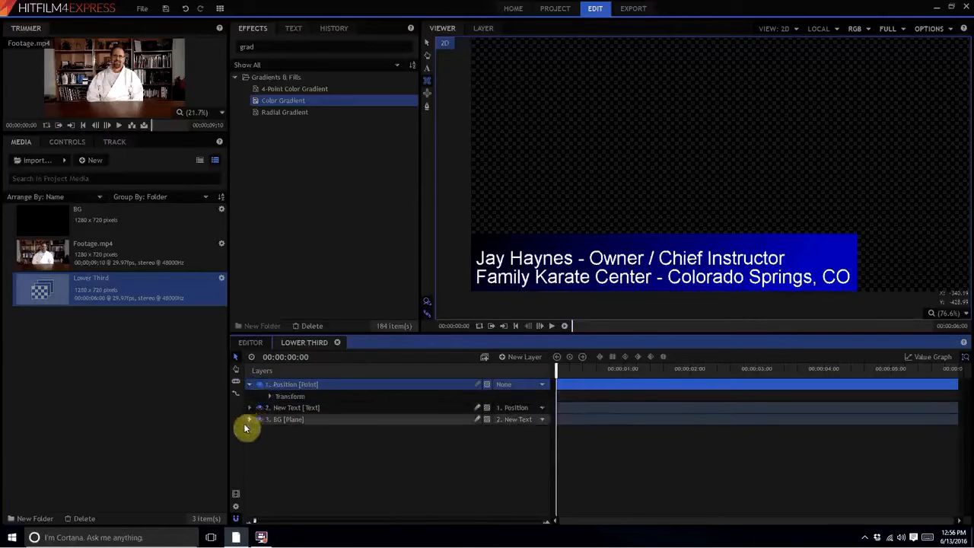
{"action": "left_click", "coordinate": [269, 395]}
{"action": "type", "text": "-1200"}
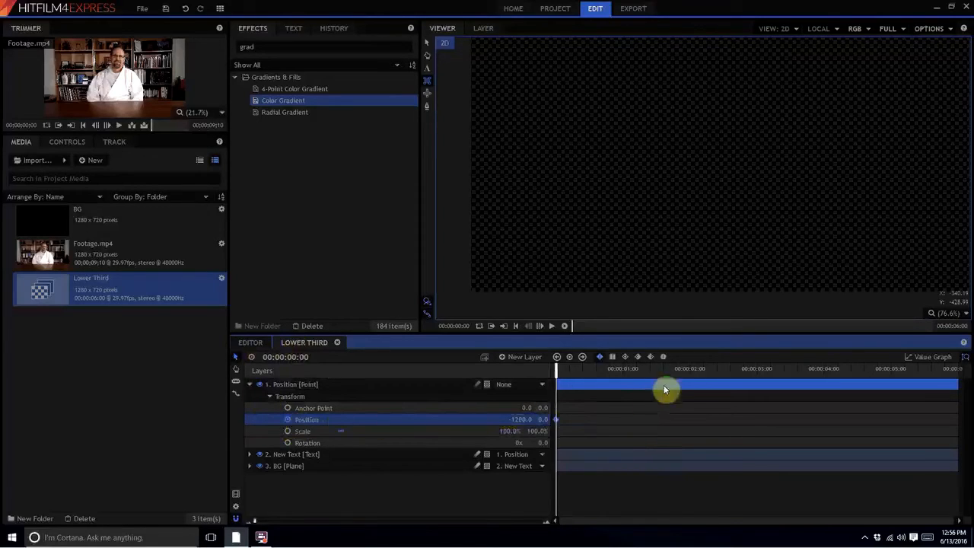
Keyframe Position X at 1280 at 0, 0 at 1:15 and 4:15, off-screen at the end, and preview.
{"action": "left_click", "coordinate": [651, 369]}
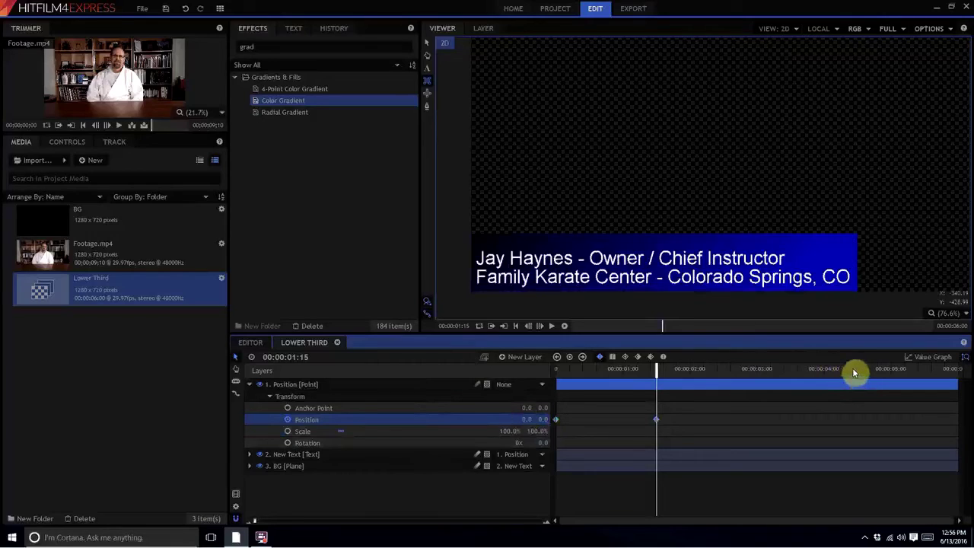
{"action": "left_click_drag", "start_coordinate": [656, 369], "coordinate": [851, 368]}
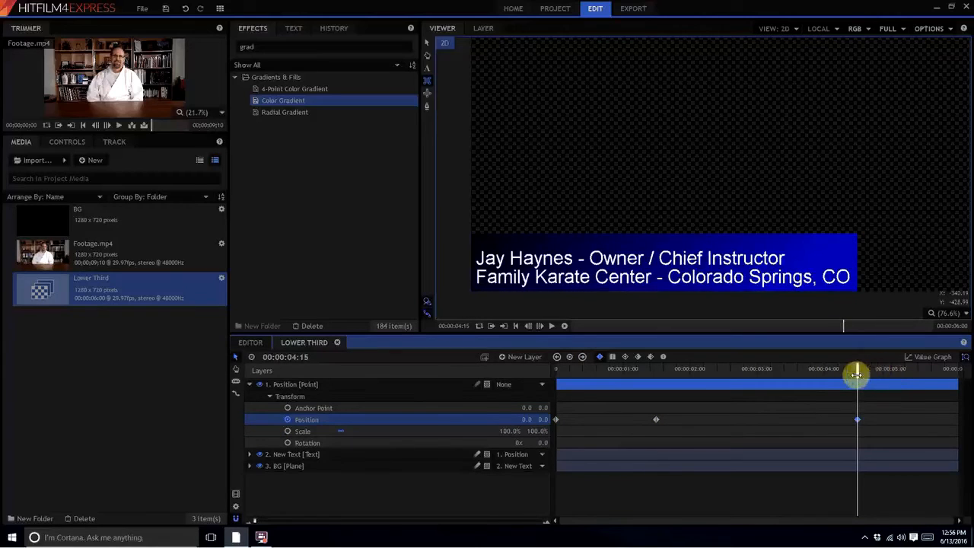
{"action": "left_click_drag", "start_coordinate": [859, 373], "coordinate": [955, 373]}
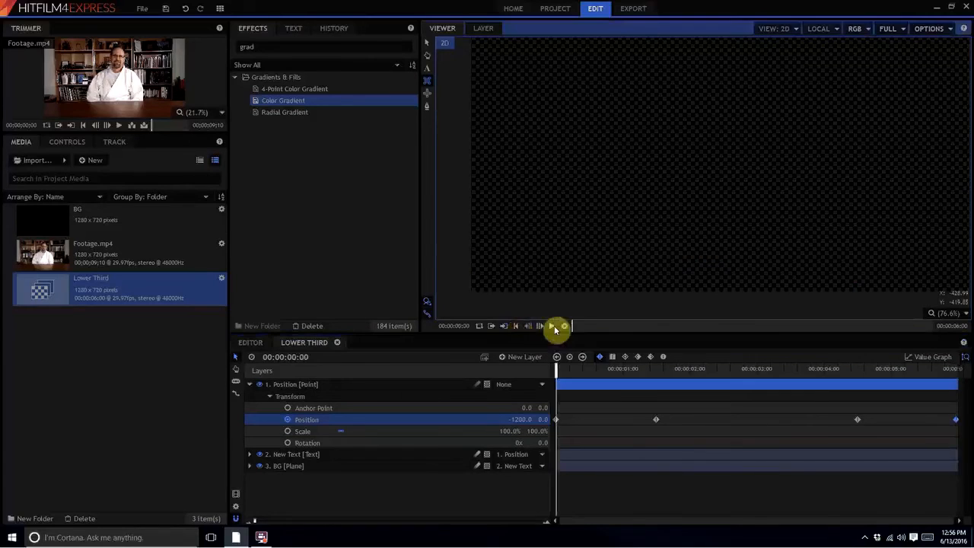
{"action": "left_click", "coordinate": [551, 325]}
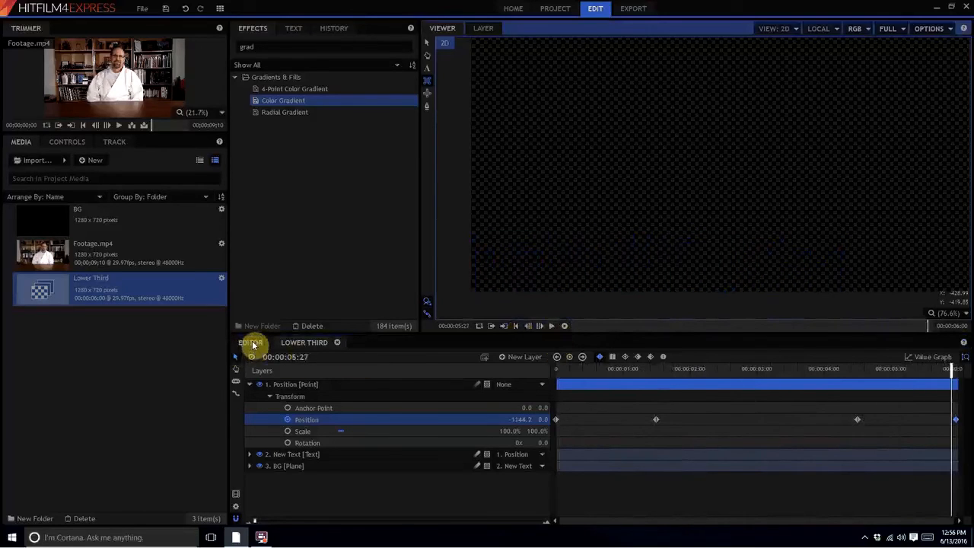
Return to the Editor timeline with Lower Third above the interview footage and play it back.
{"action": "left_click", "coordinate": [250, 343]}
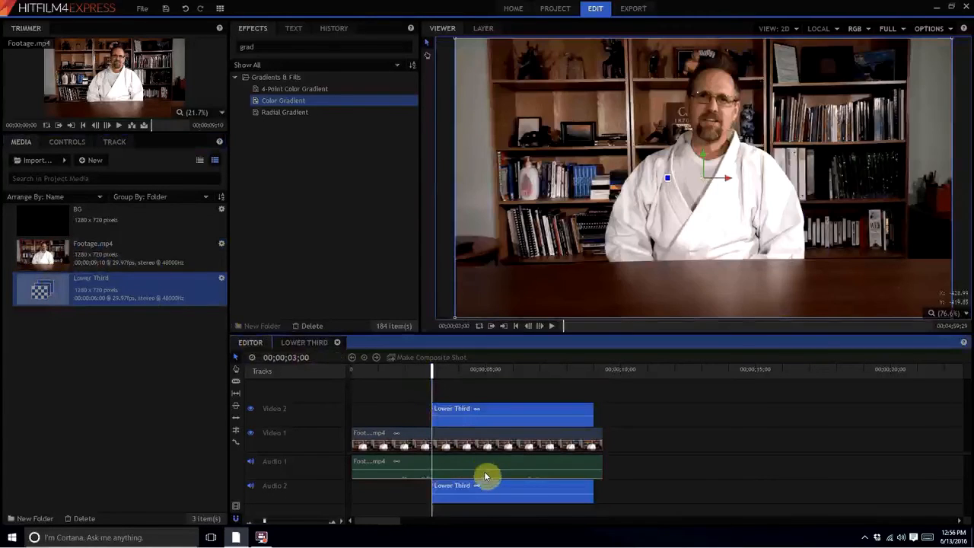
{"action": "left_click", "coordinate": [540, 326]}
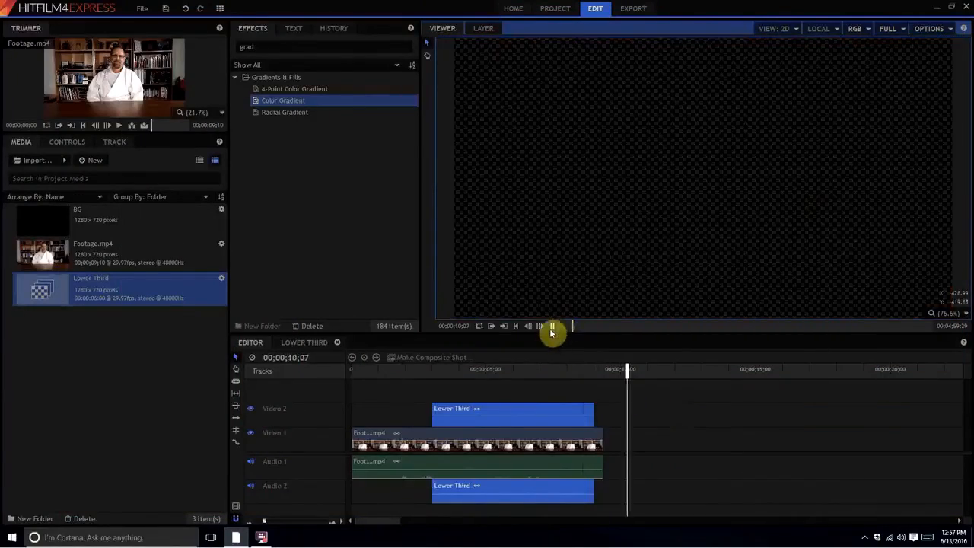